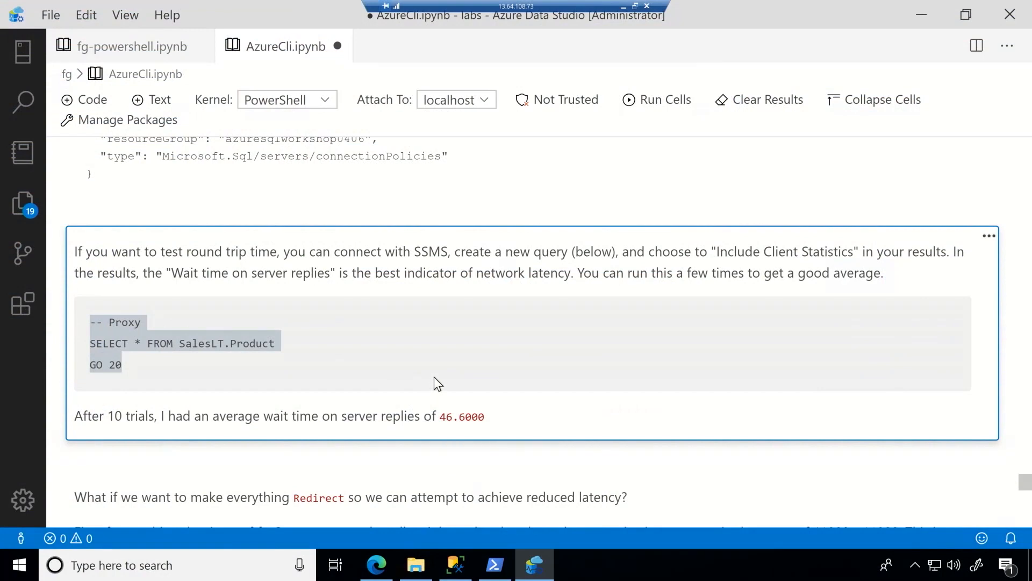
Scroll the AzureCli notebook past the Proxy results to the connection-policy update cell.
{"action": "scroll", "scroll_direction": "down", "scroll_amount": 3}
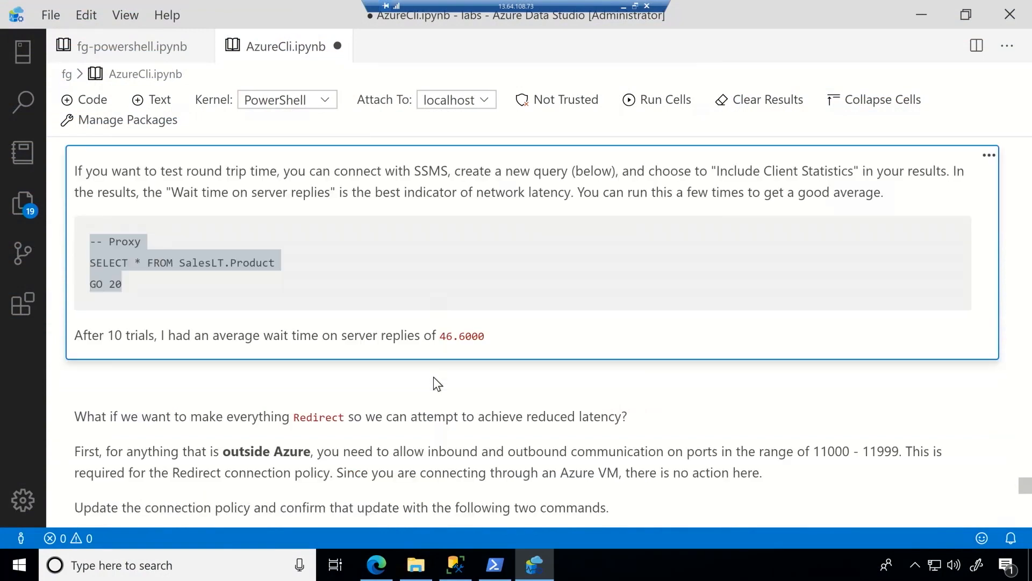
{"action": "scroll", "scroll_direction": "down", "scroll_amount": 3}
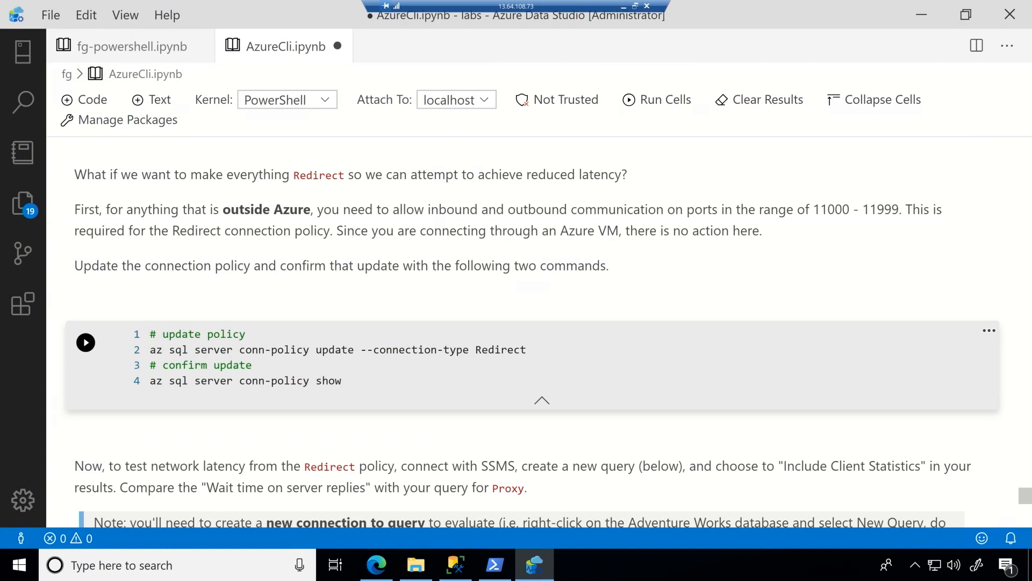
Run the update cell so the server's connectionType reads Redirect in the output.
{"action": "left_click", "coordinate": [86, 343]}
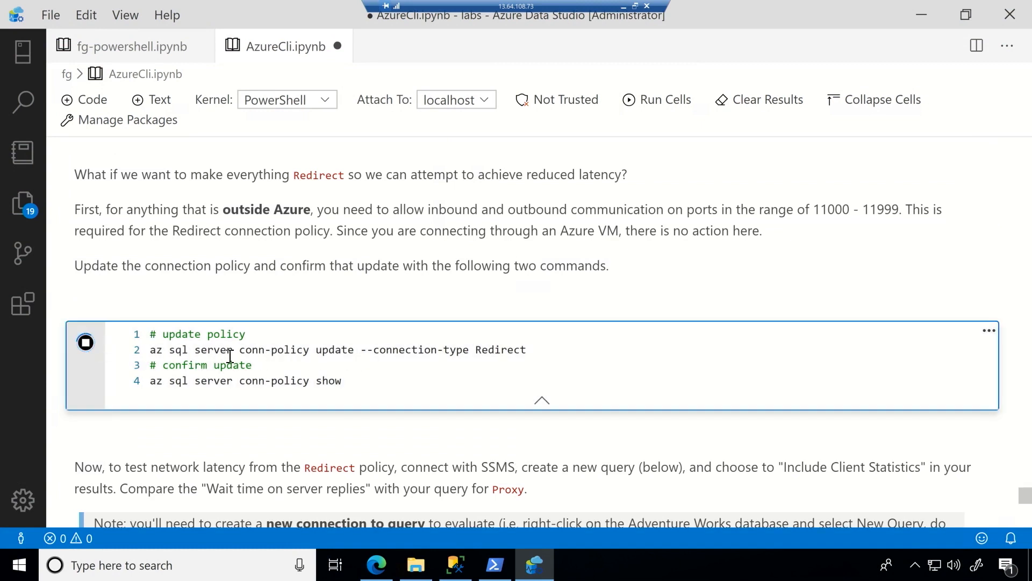
{"action": "mouse_move", "coordinate": [439, 348]}
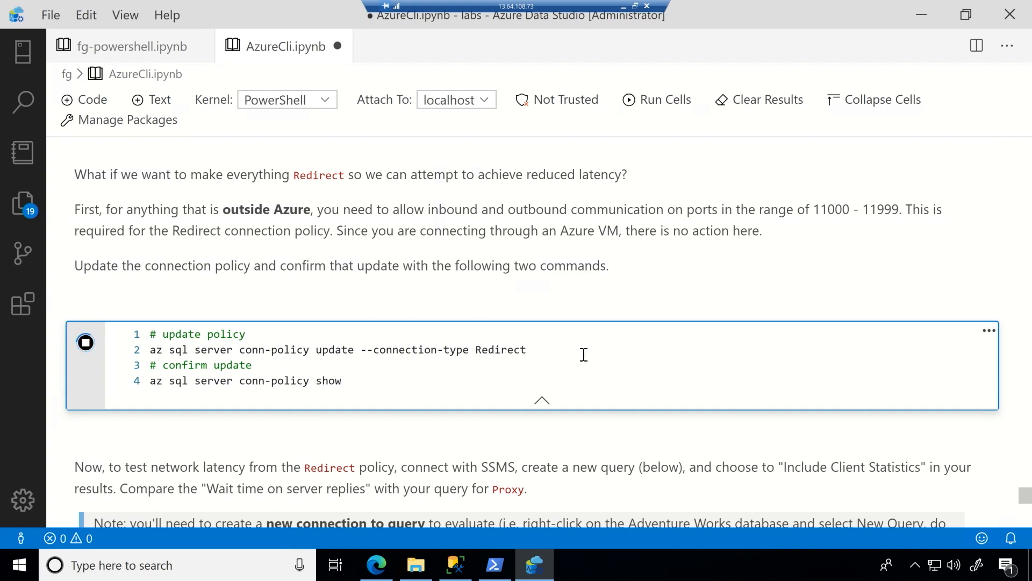
{"action": "left_click", "coordinate": [85, 342]}
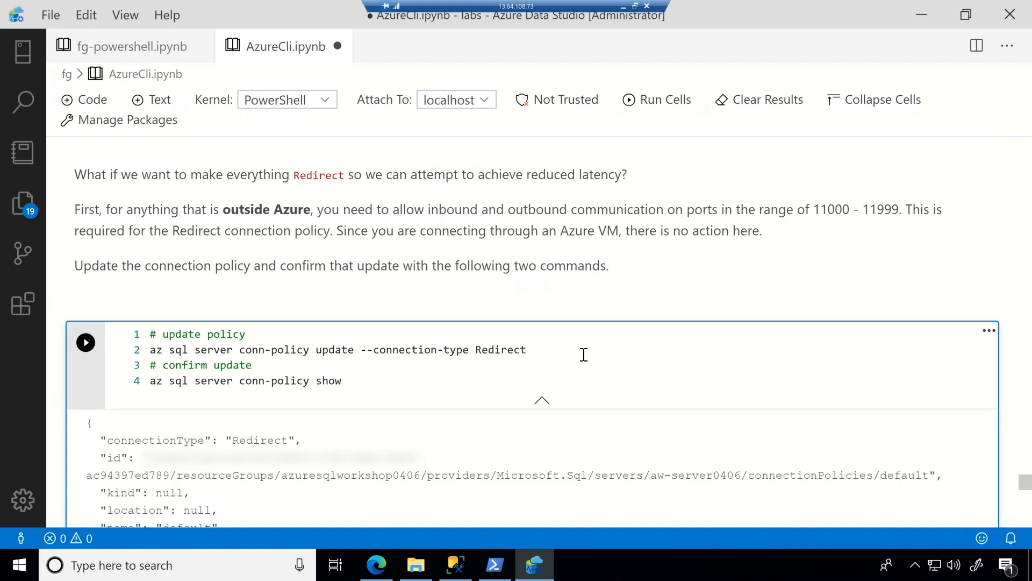
{"action": "scroll", "scroll_direction": "down", "scroll_amount": 3}
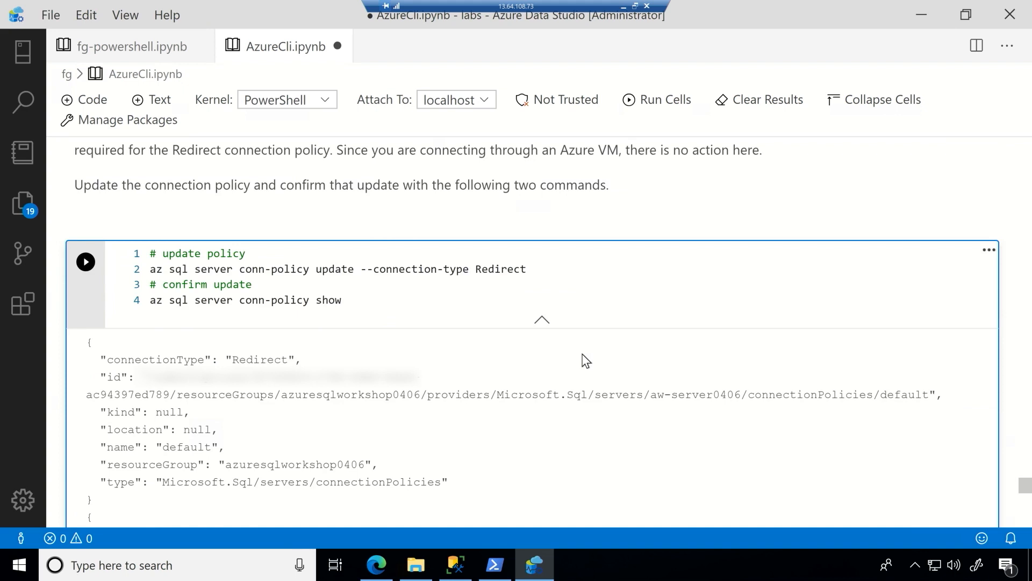
{"action": "scroll", "scroll_direction": "down", "scroll_amount": 3}
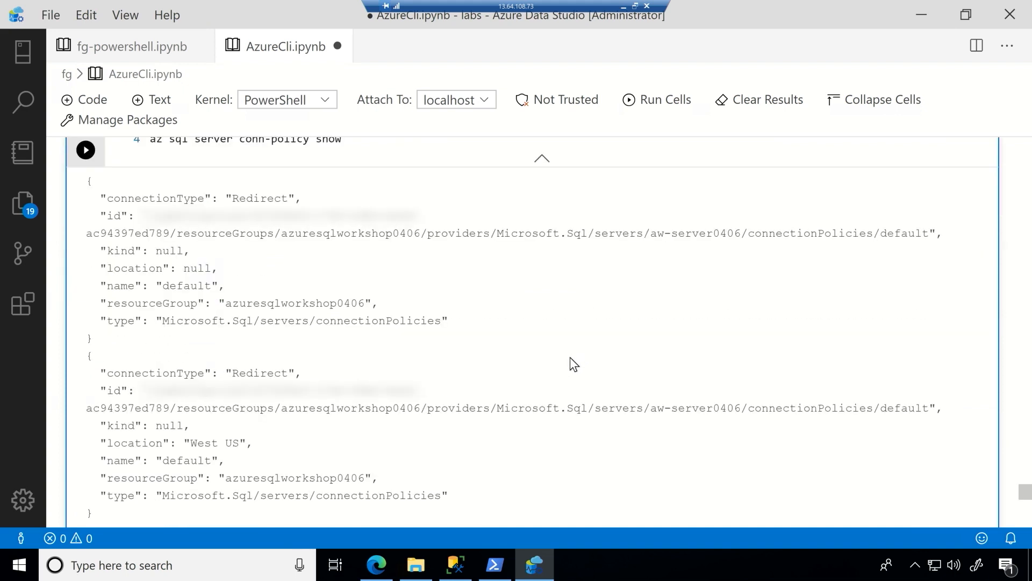
{"action": "scroll", "scroll_direction": "down", "scroll_amount": 3}
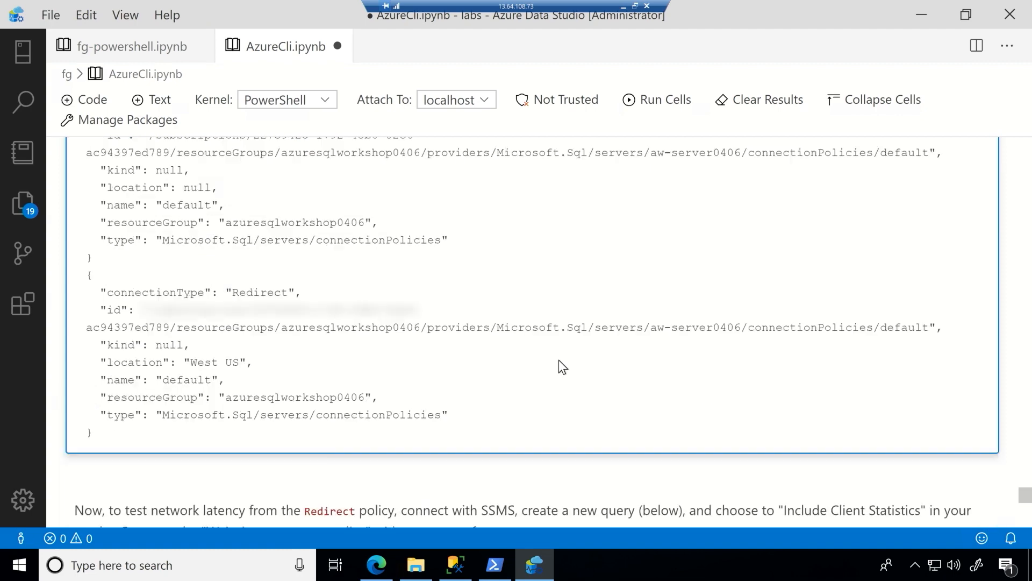
{"action": "scroll", "scroll_direction": "down", "scroll_amount": 3}
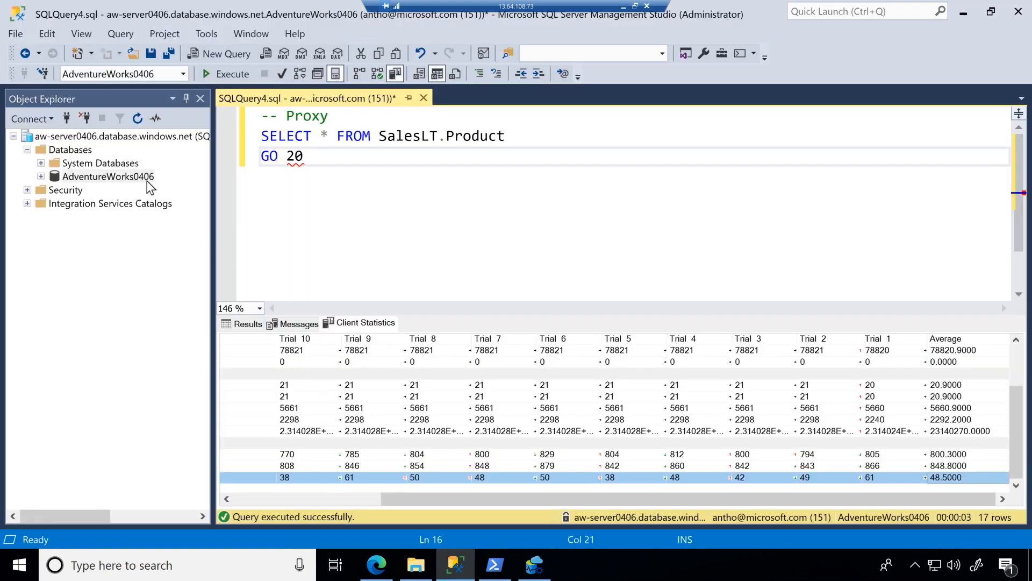
Execute the Redirect SalesLT.Product SELECT with GO 20 in a new AdventureWorks0406 query.
{"action": "left_click", "coordinate": [220, 54]}
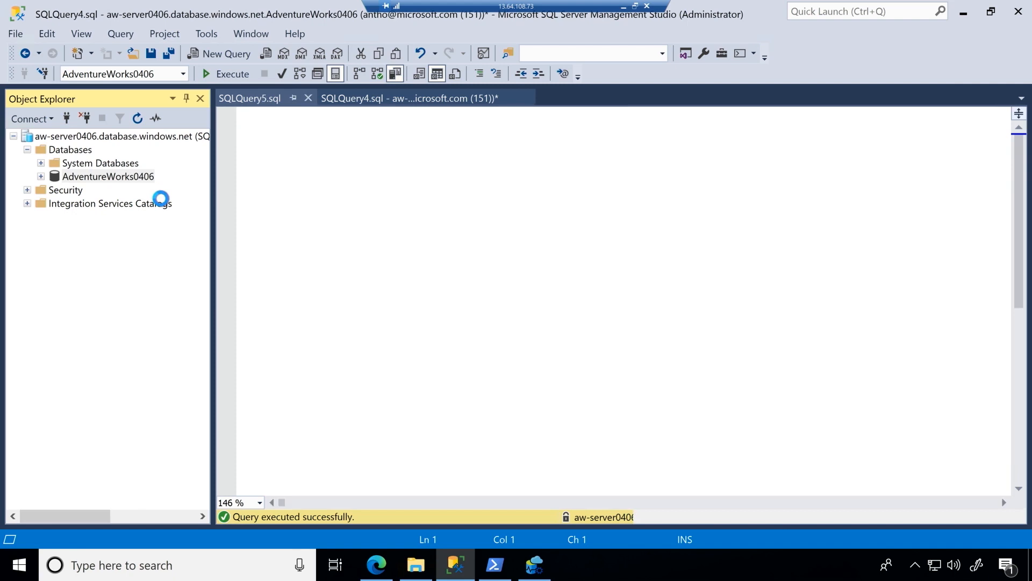
{"action": "left_click", "coordinate": [249, 98]}
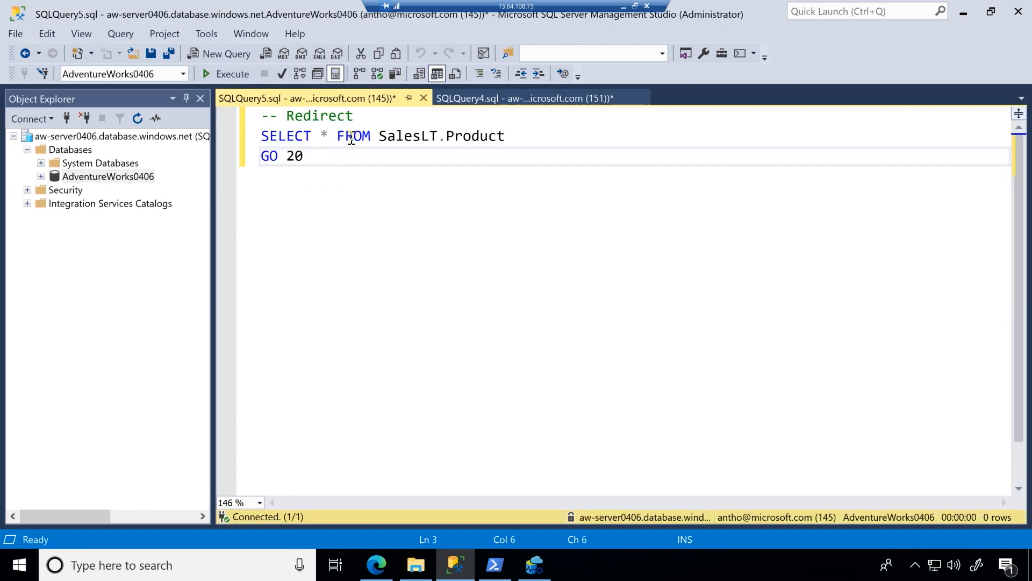
{"action": "mouse_move", "coordinate": [396, 73]}
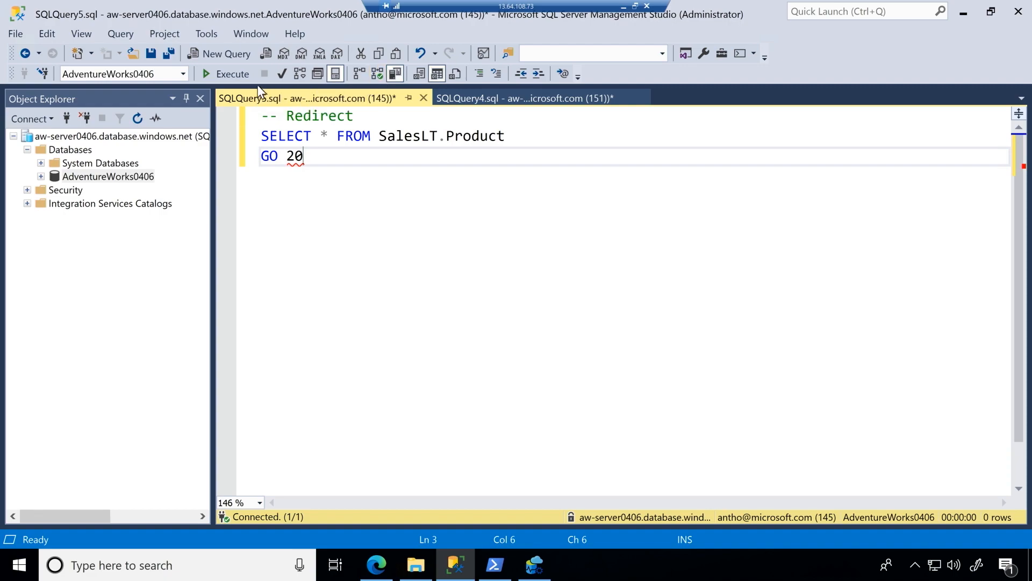
{"action": "left_click", "coordinate": [222, 73]}
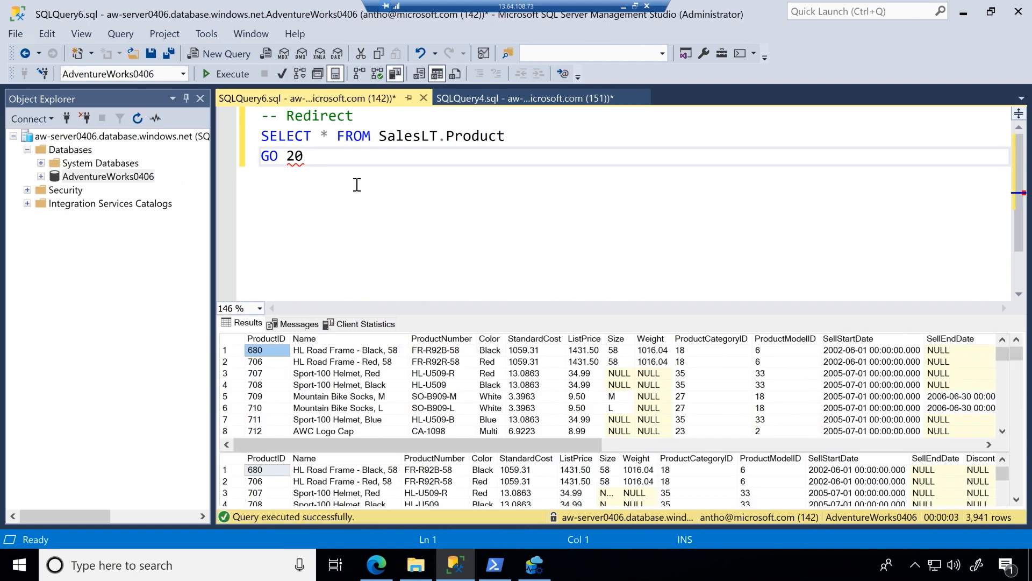
Show Client Statistics for the Redirect runs, reading an average server-reply wait of 22.0000.
{"action": "left_click", "coordinate": [364, 323]}
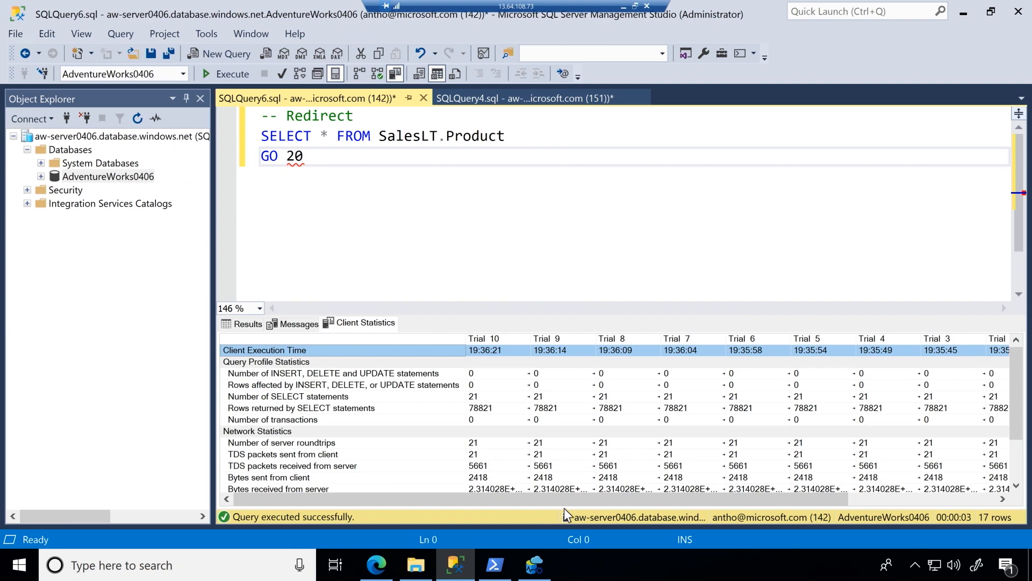
{"action": "scroll", "scroll_direction": "down", "scroll_amount": 3}
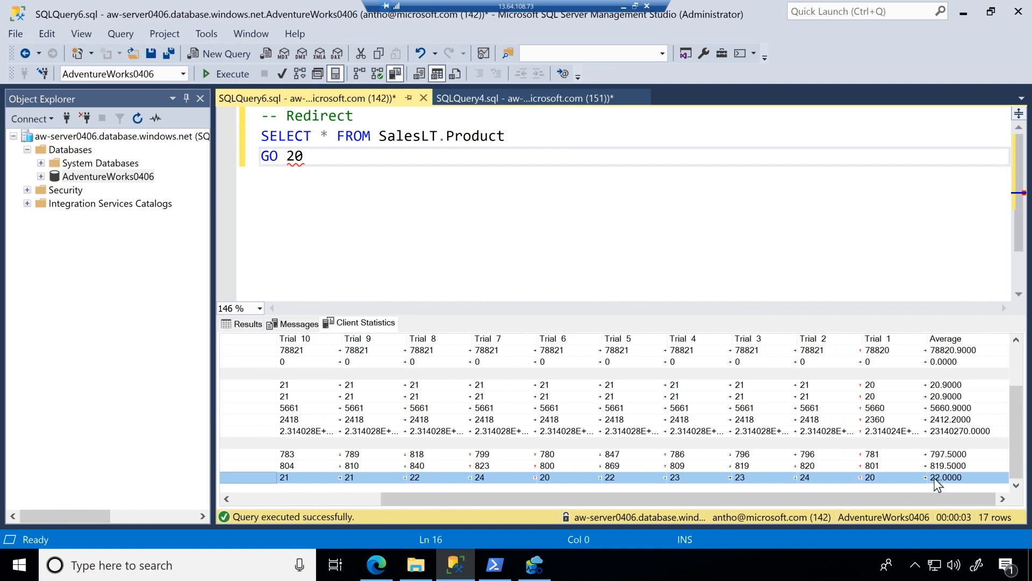
{"action": "mouse_move", "coordinate": [951, 502]}
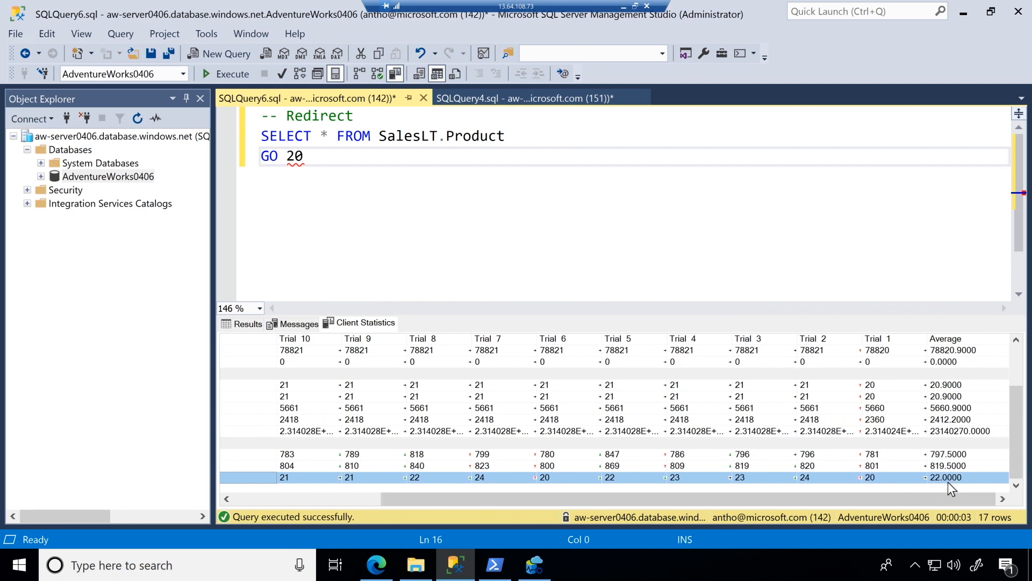